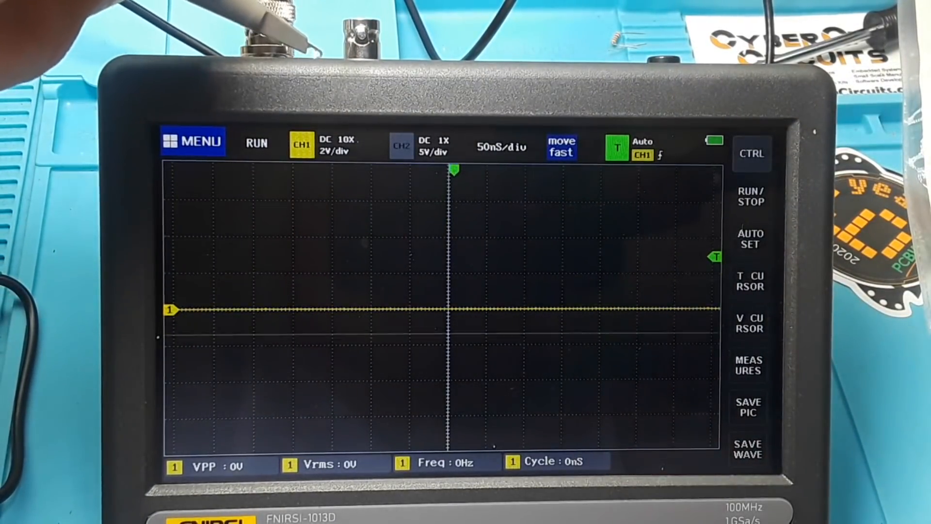
- Auto-set the 1 kHz square wave to about 3.43 V peak-to-peak at 500 µS/div
left_click(750, 238)
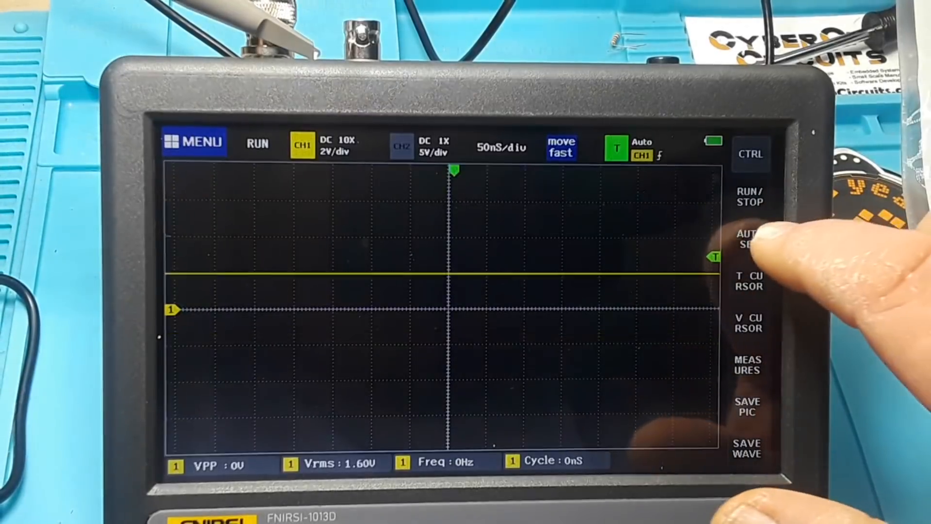
left_click(750, 239)
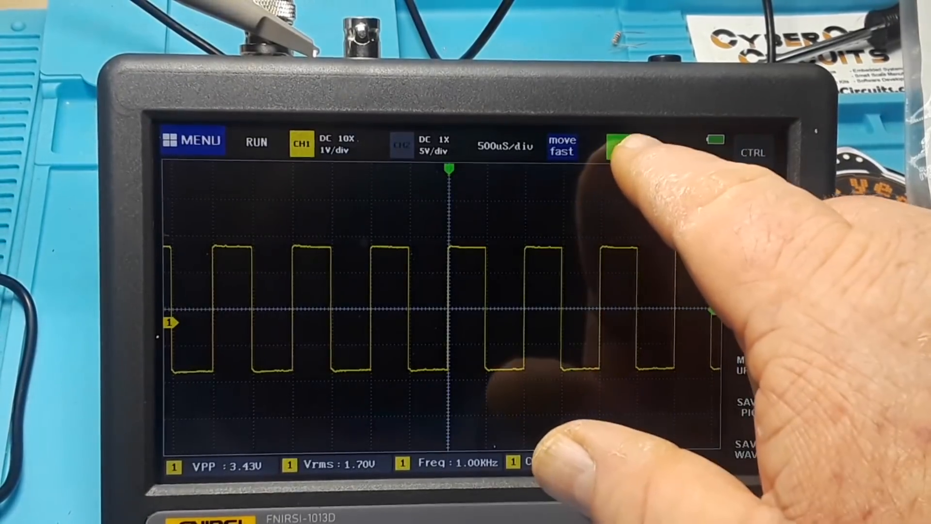
- Stop acquisition, then open and close the main menu, freezing the square wave on screen
left_click(621, 142)
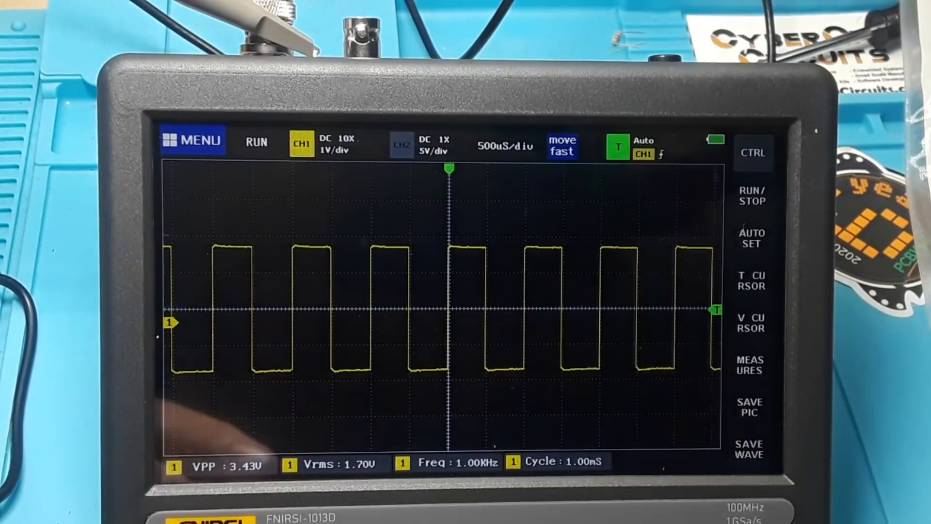
left_click(193, 142)
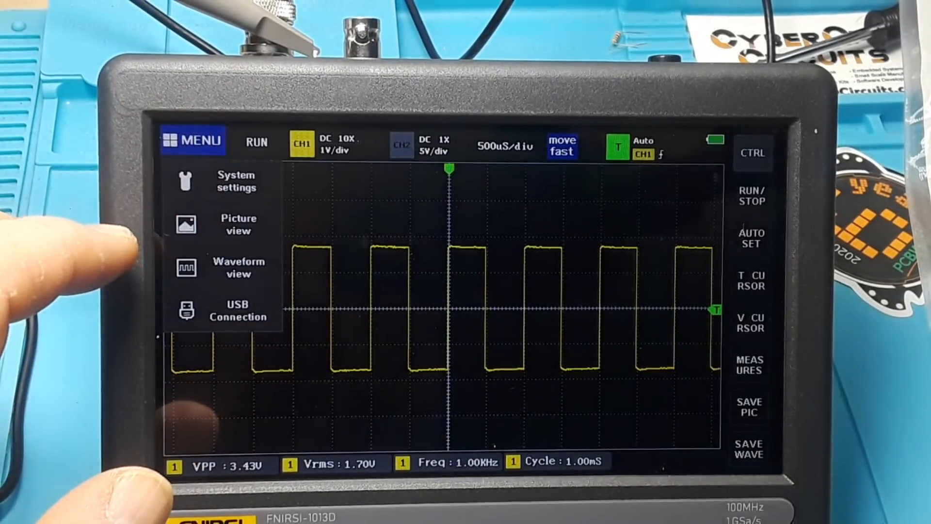
left_click(236, 181)
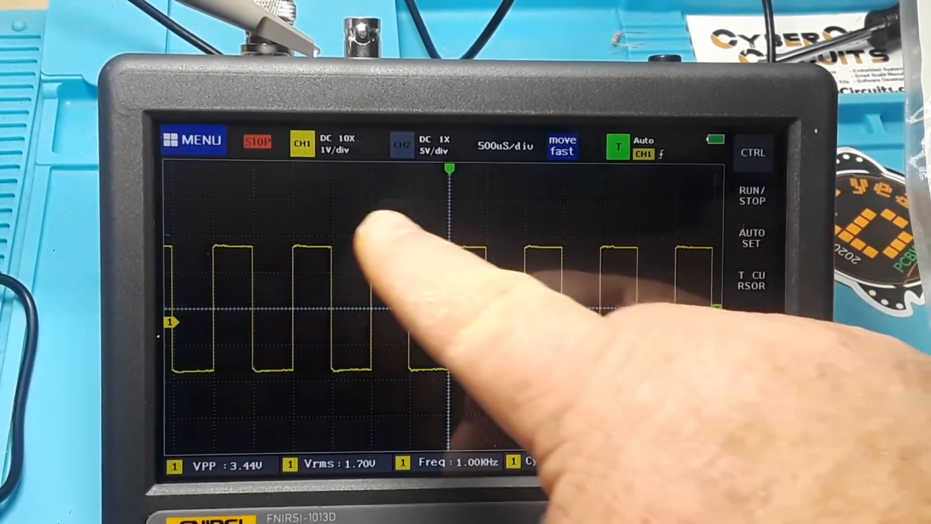
- Resume live capture and toggle the time cursor period and frequency readout on and off
left_click(752, 195)
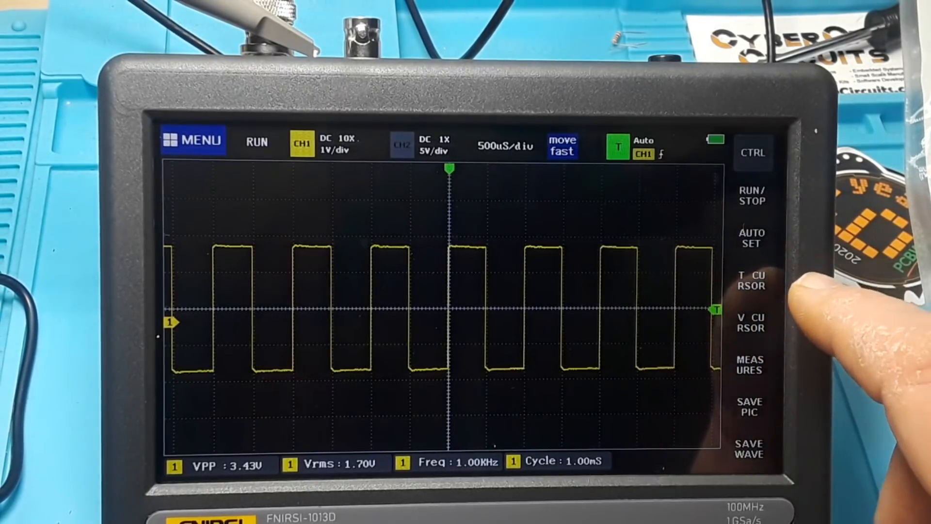
left_click(751, 280)
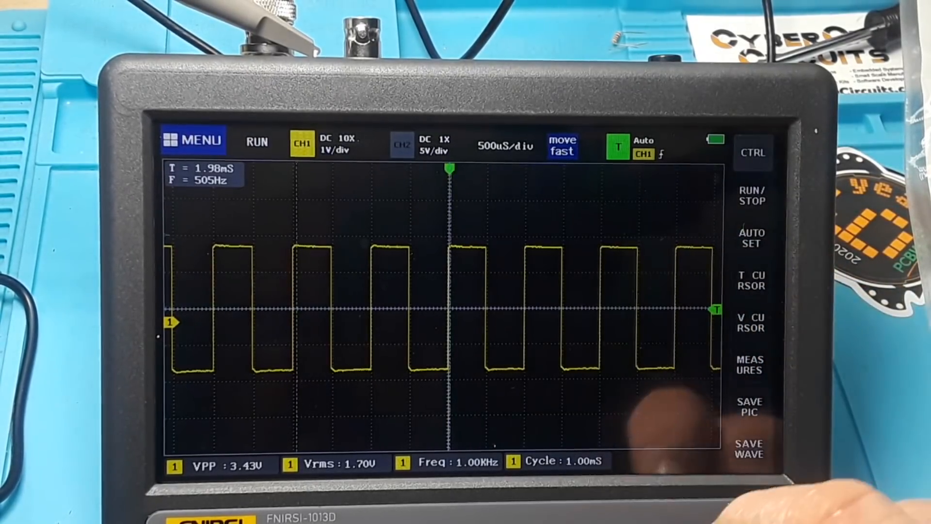
left_click(751, 280)
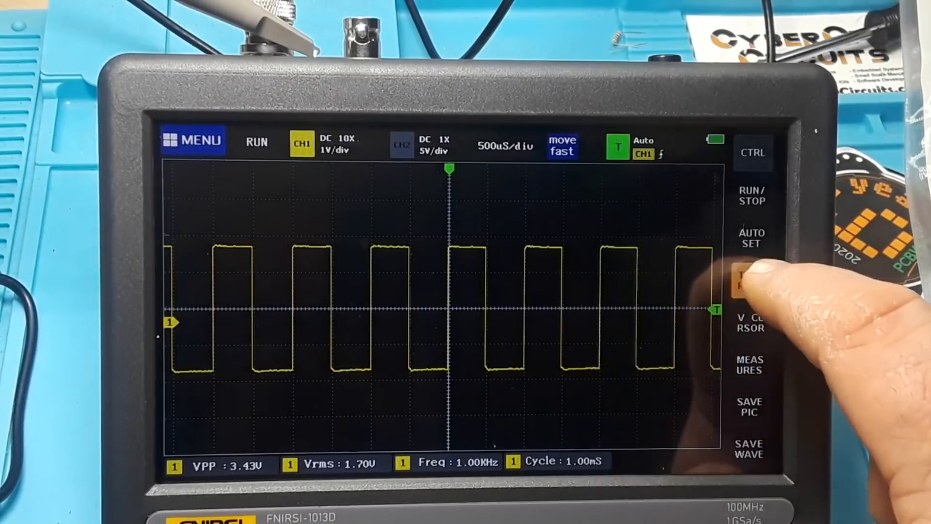
left_click(750, 280)
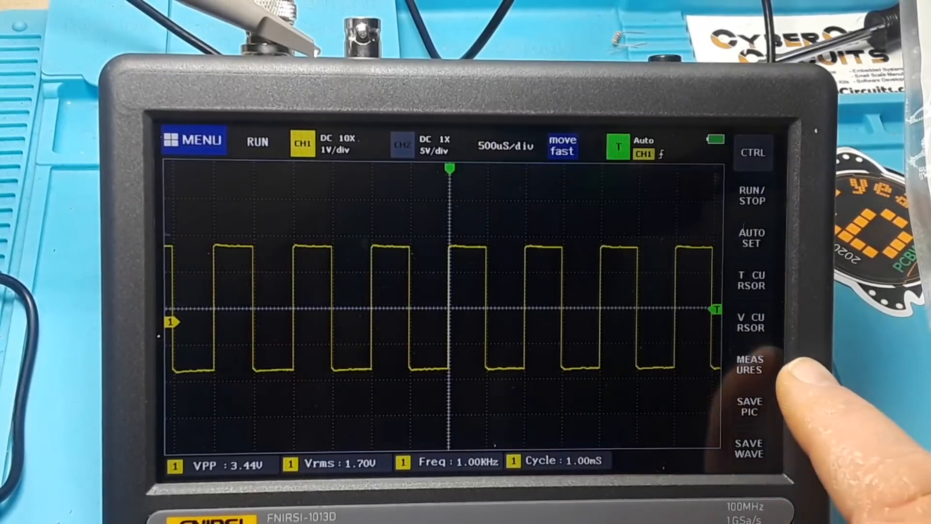
- Remove Cycle from the CH1 measurements, leaving VPP, Vrms and Freq
left_click(750, 365)
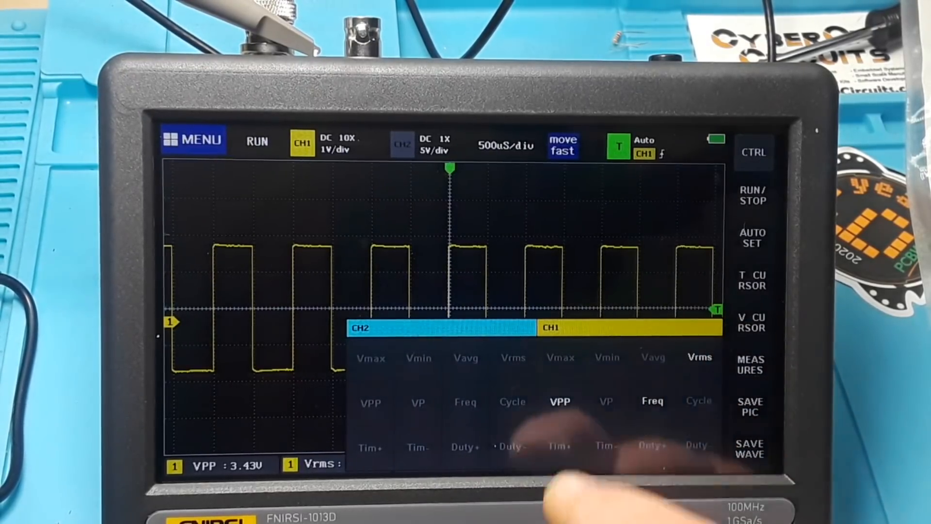
left_click(651, 401)
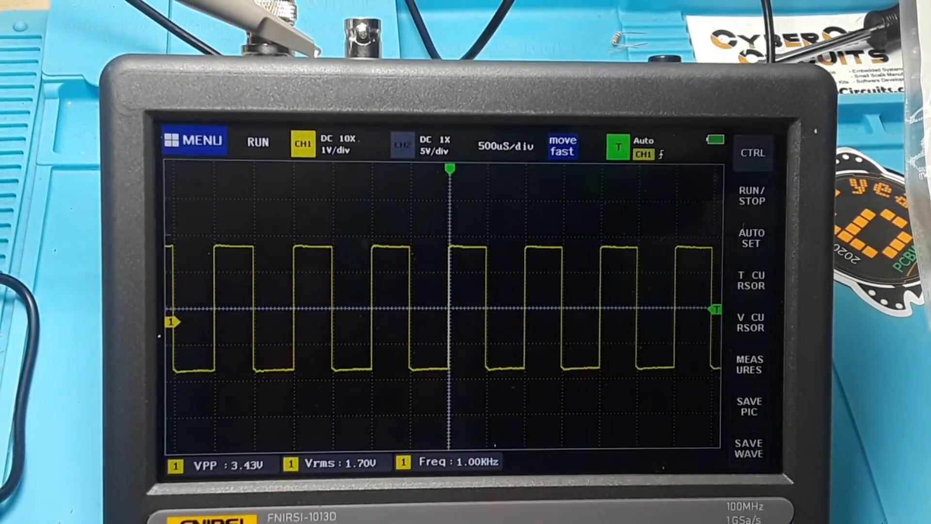